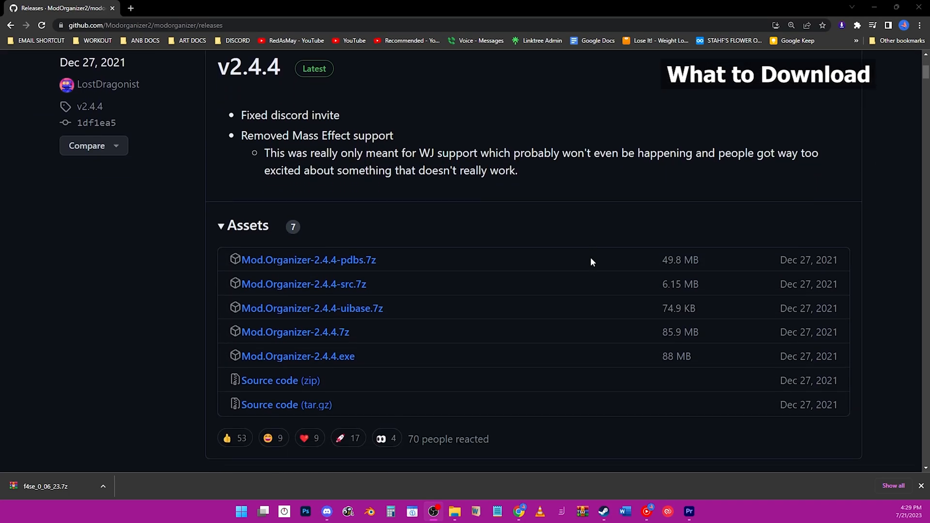
- Scroll the Mod Organizer 2.4.4 release page down to its Assets list
scroll("down", 3)
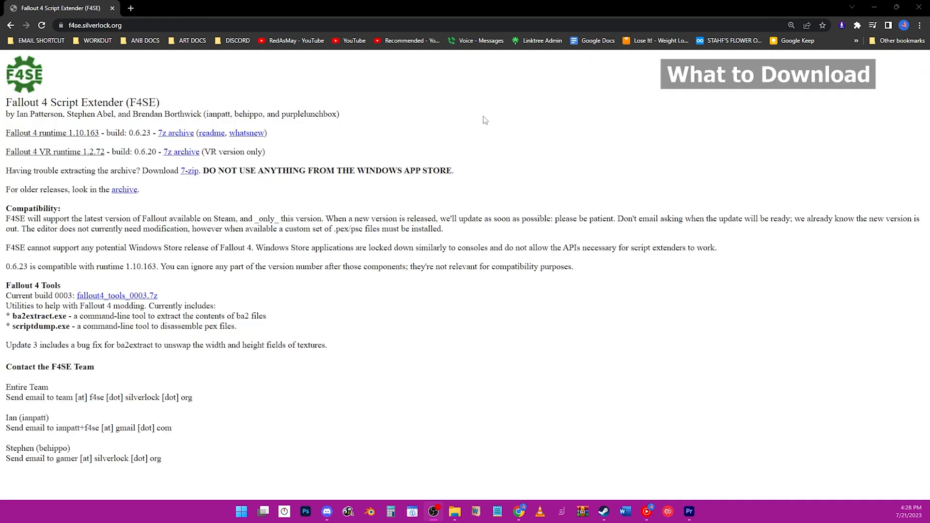
mouse_move(148, 179)
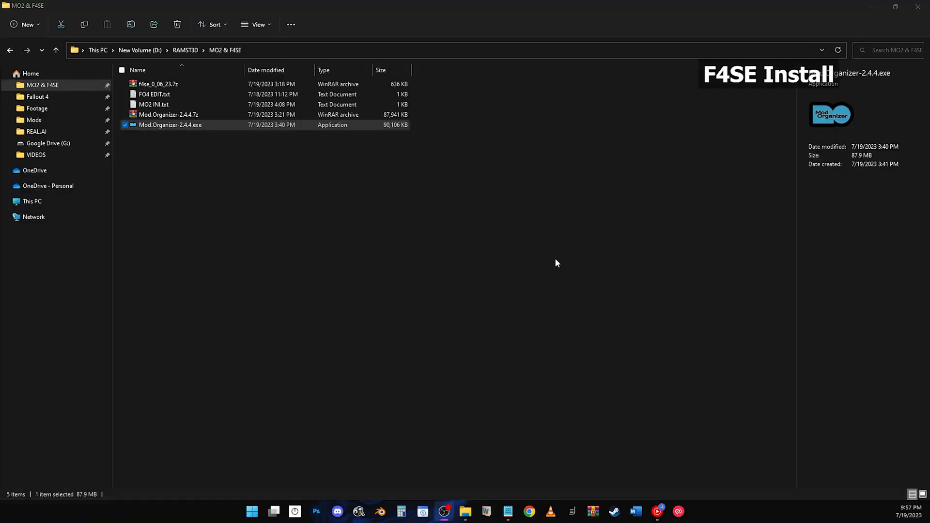
- Copy all files from the f4se_0_06_23 folder of the 7z archive into the Fallout 4 game folder
left_click(158, 84)
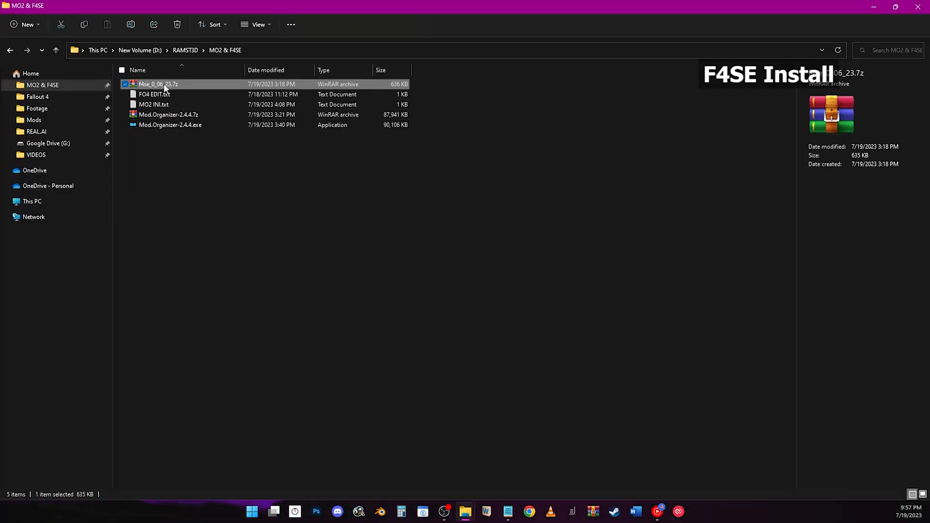
double_click(158, 84)
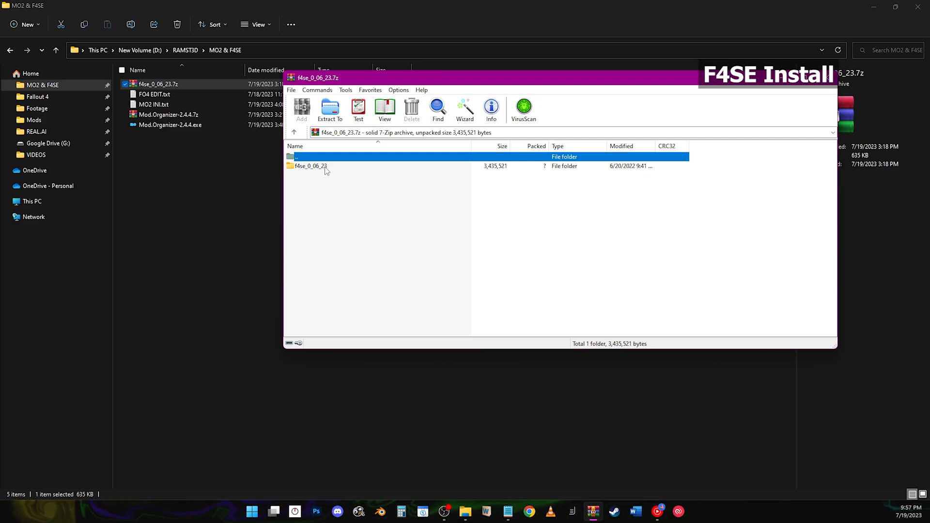
double_click(310, 166)
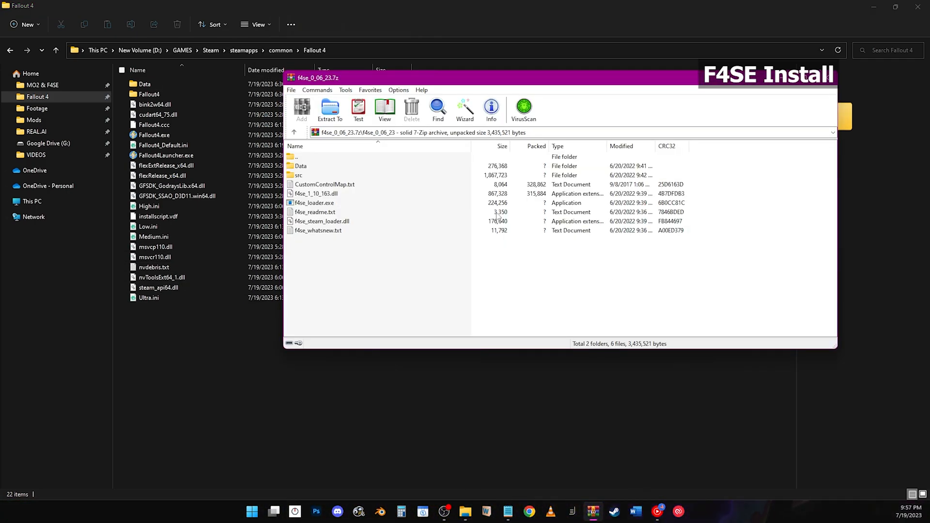
key("ctrl+a")
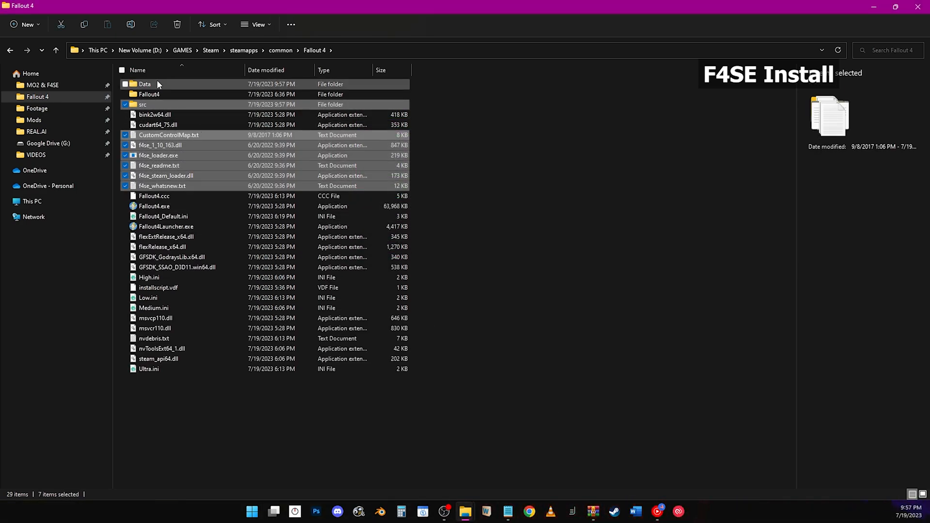
left_click(42, 85)
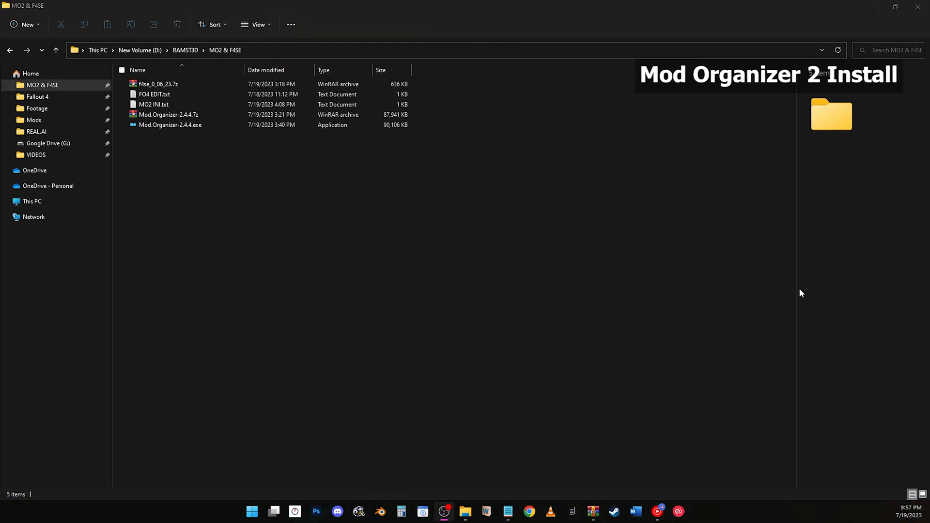
- Run Mod.Organizer-2.4.4.exe, accept D:\Modding\MO2 and recommended components, install, and finish with Launch checked
left_click(170, 124)
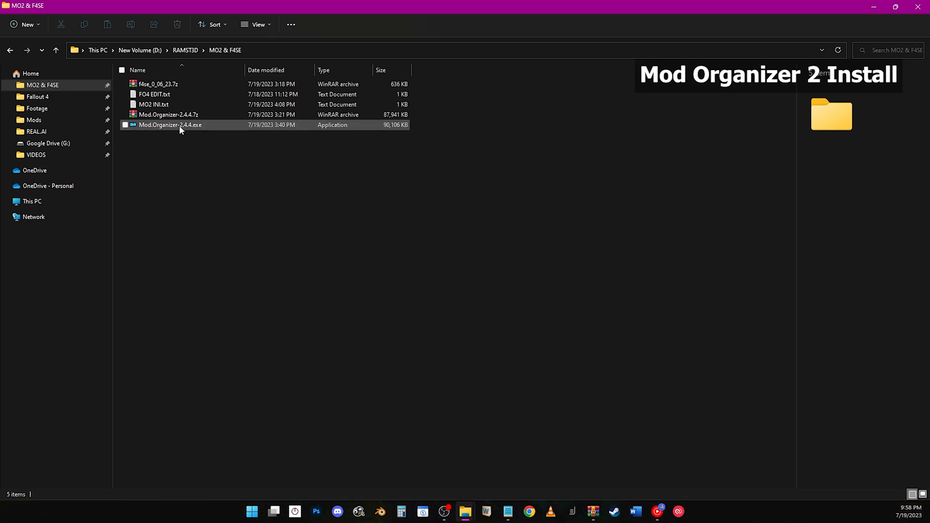
left_click(170, 125)
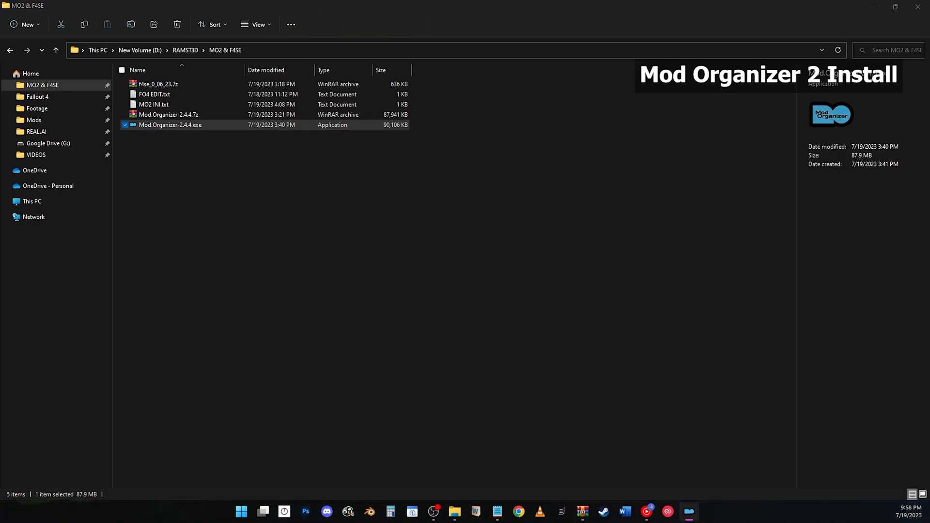
double_click(170, 124)
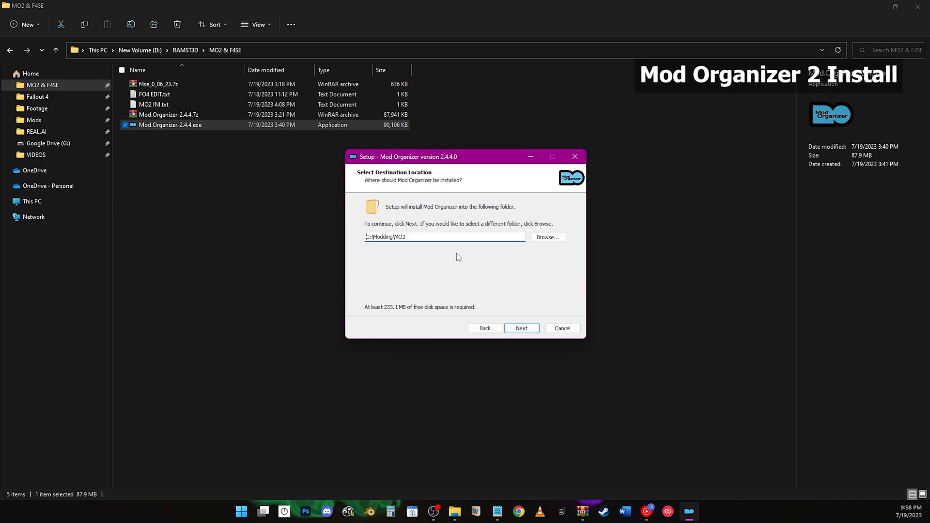
left_click(520, 328)
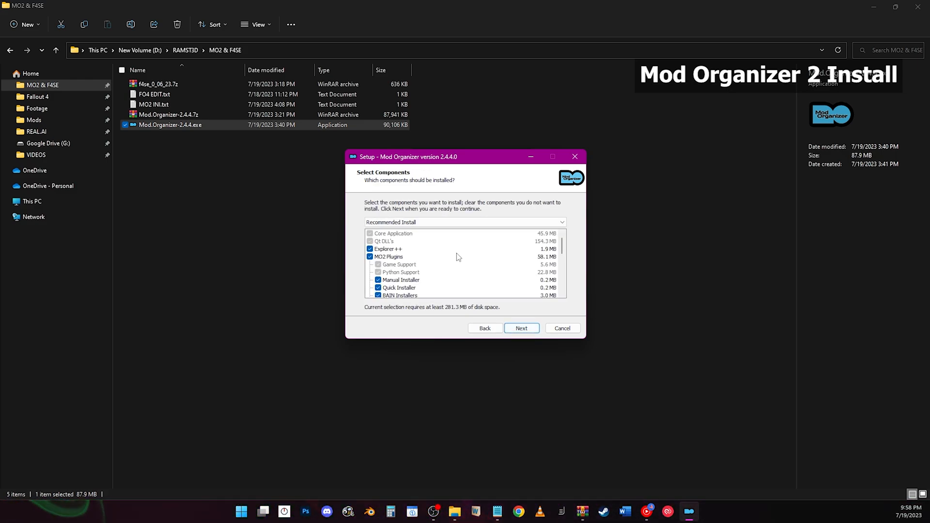
left_click(521, 328)
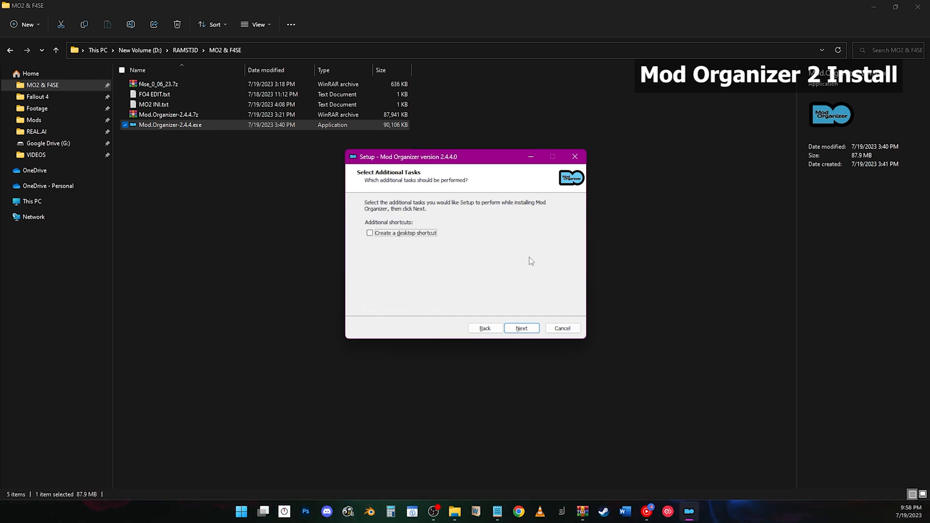
left_click(521, 328)
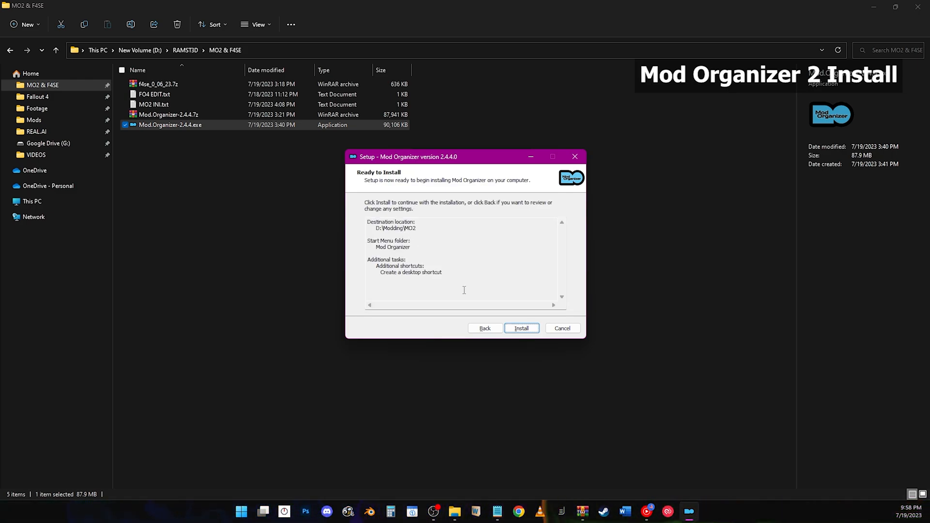
left_click(520, 328)
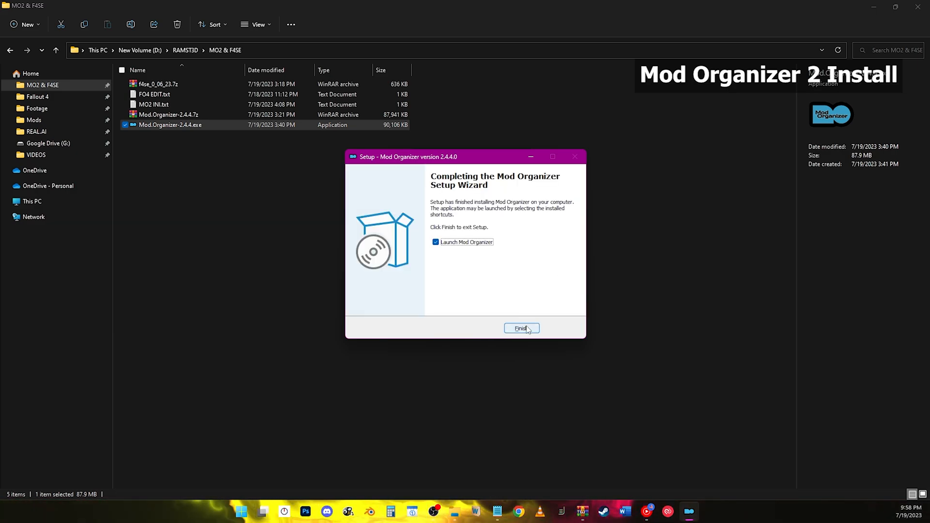
left_click(521, 328)
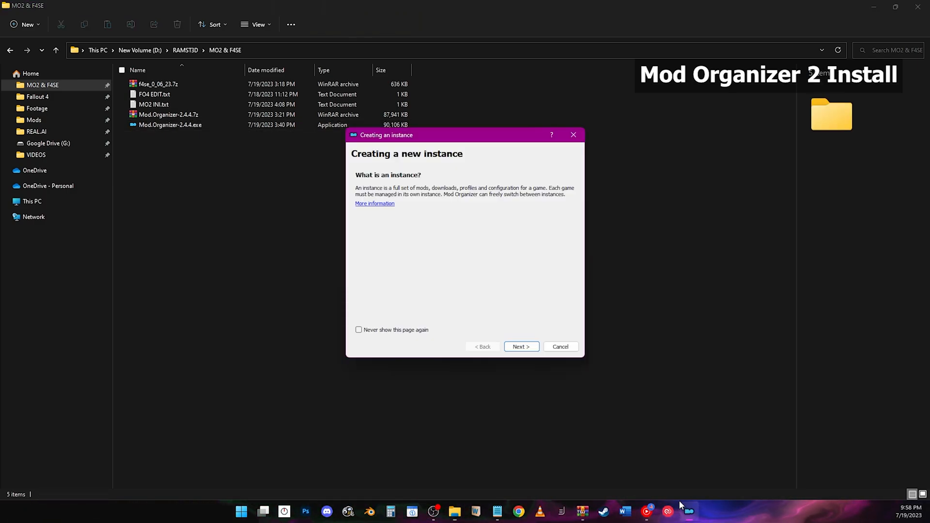
- Point the new portable instance at the Fallout 4 game folder with data stored in D:\Modding\MO2
left_click(520, 346)
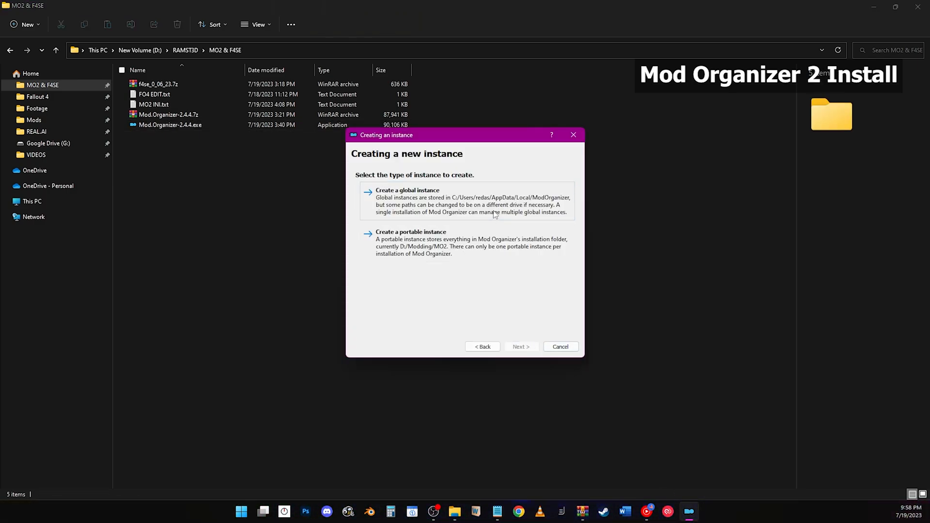
mouse_move(530, 213)
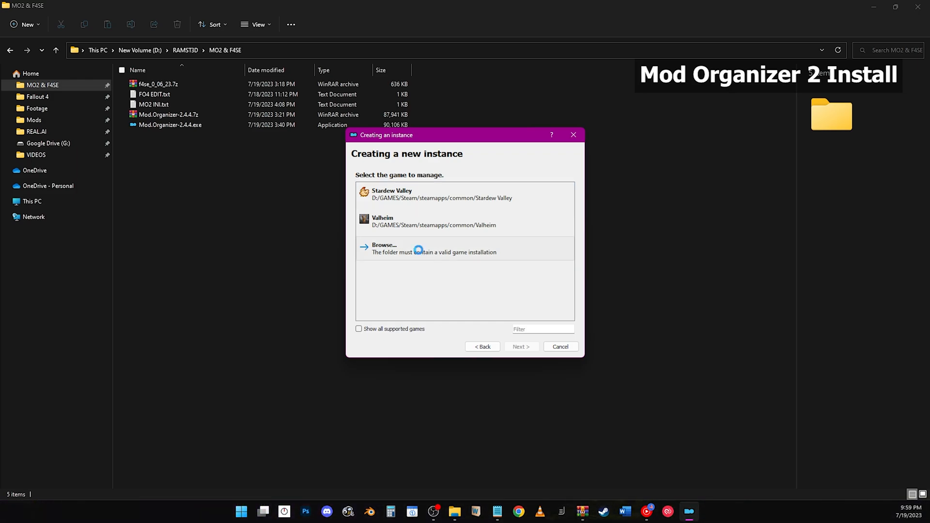
left_click(384, 245)
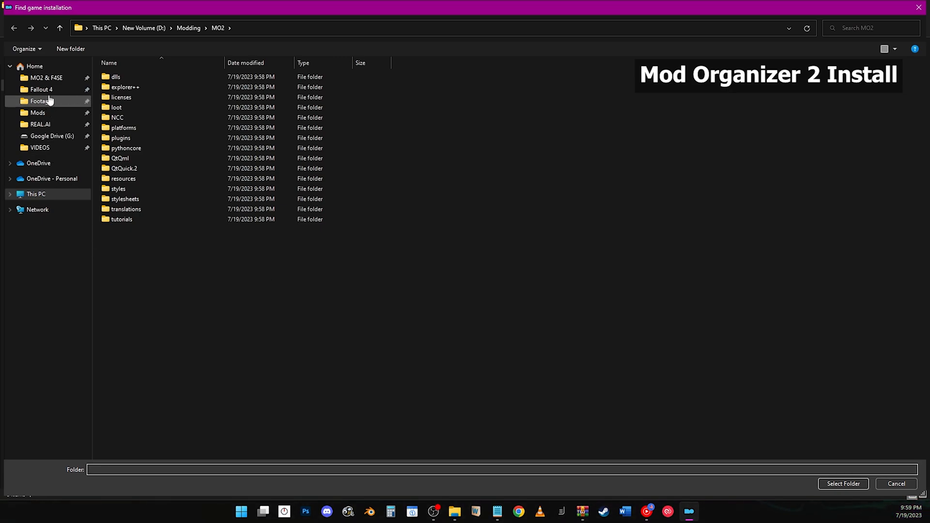
left_click(41, 89)
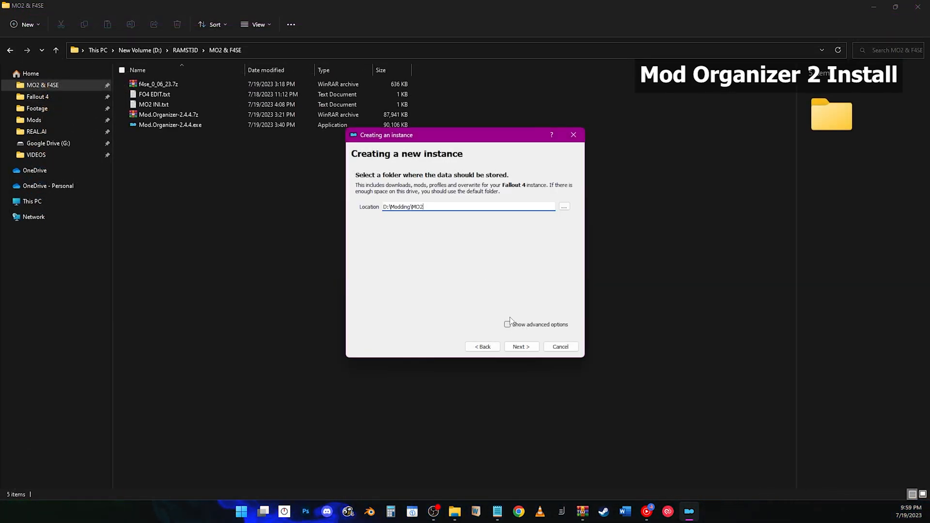
left_click(507, 324)
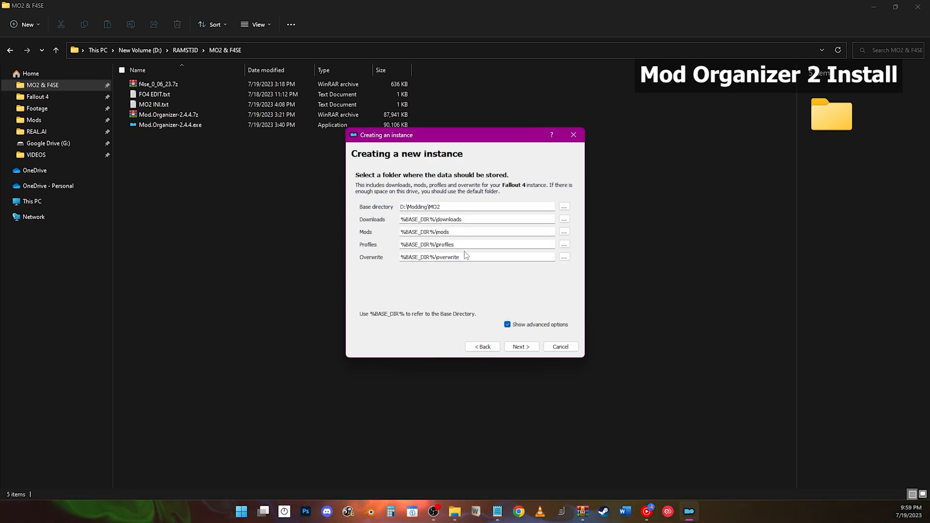
left_click(507, 324)
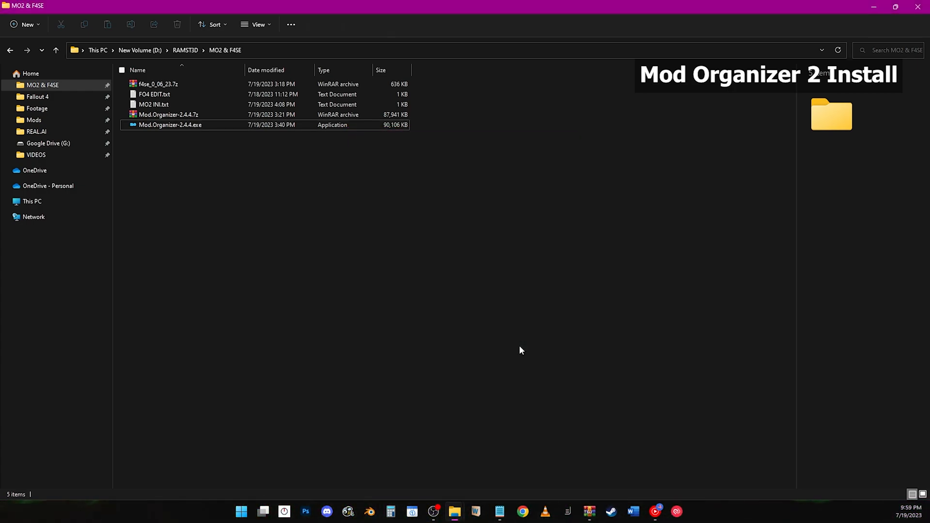
- Decline the tutorial, create profile RAMST3D with Default Game INI Settings, and select it as active
double_click(170, 124)
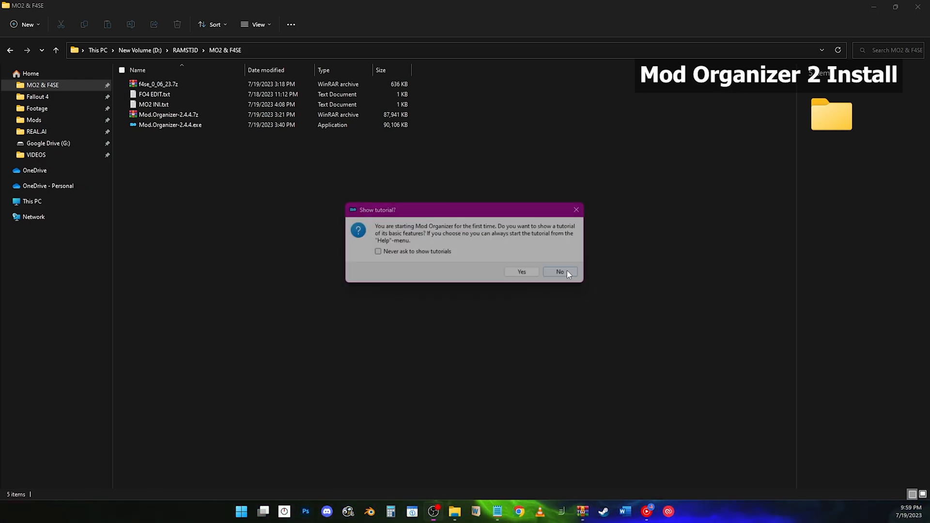
left_click(559, 272)
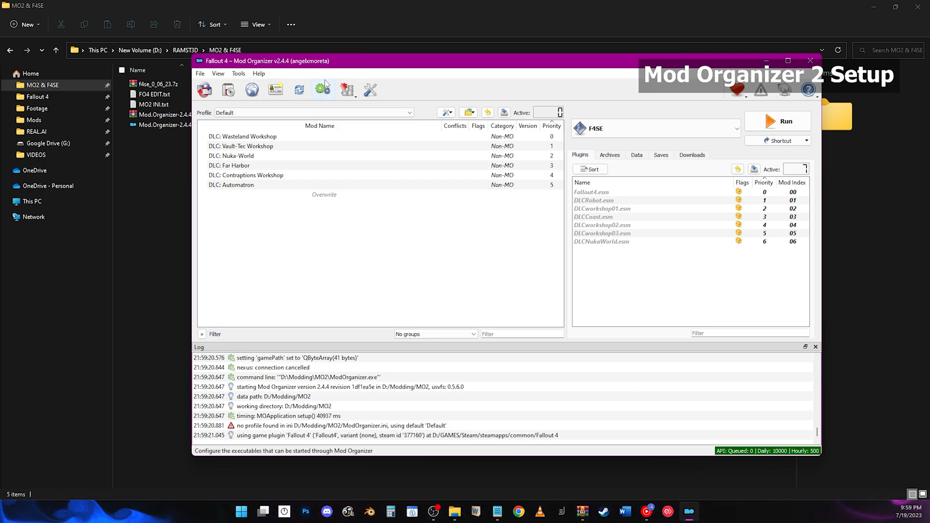
left_click(298, 90)
type("RAMST3D")
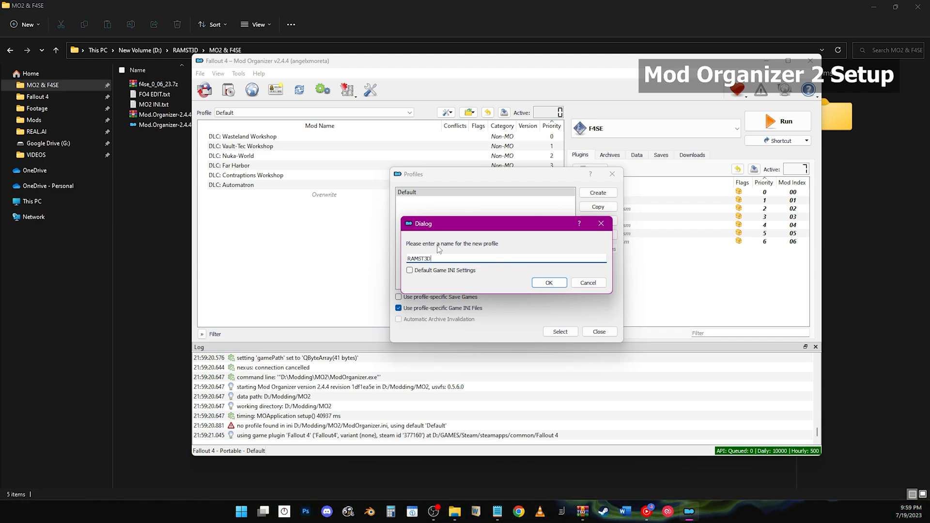
left_click(410, 270)
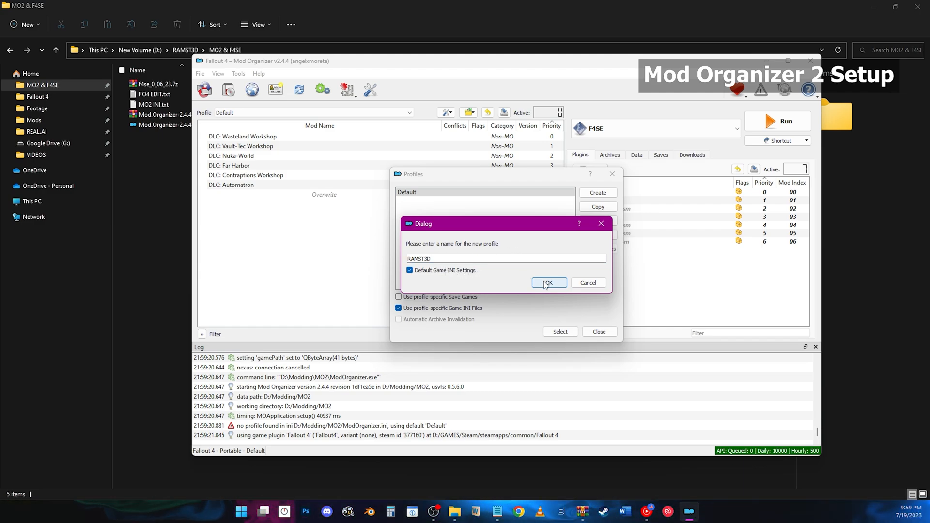
left_click(547, 283)
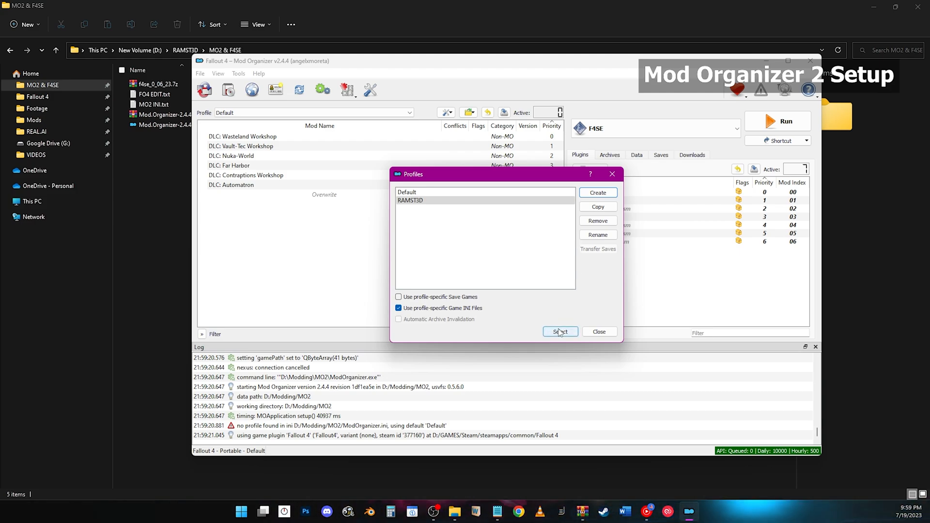
left_click(559, 332)
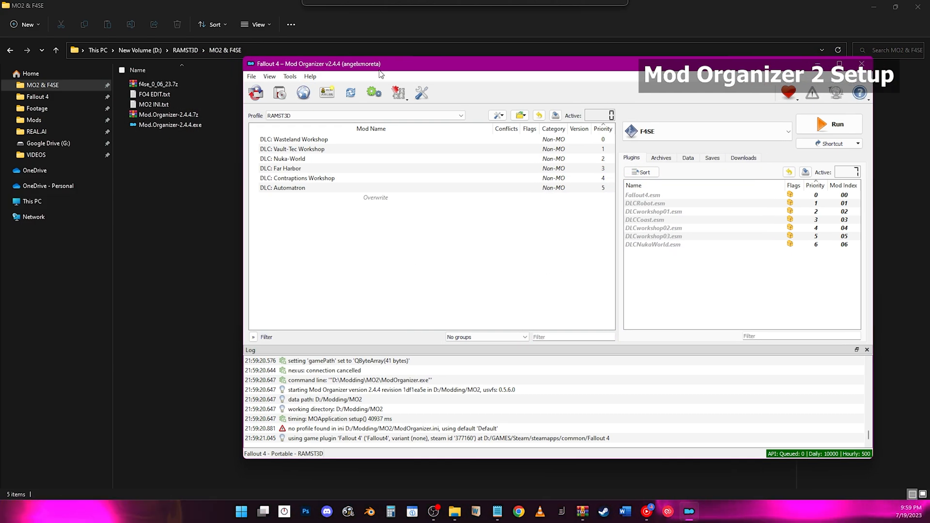
left_click(153, 105)
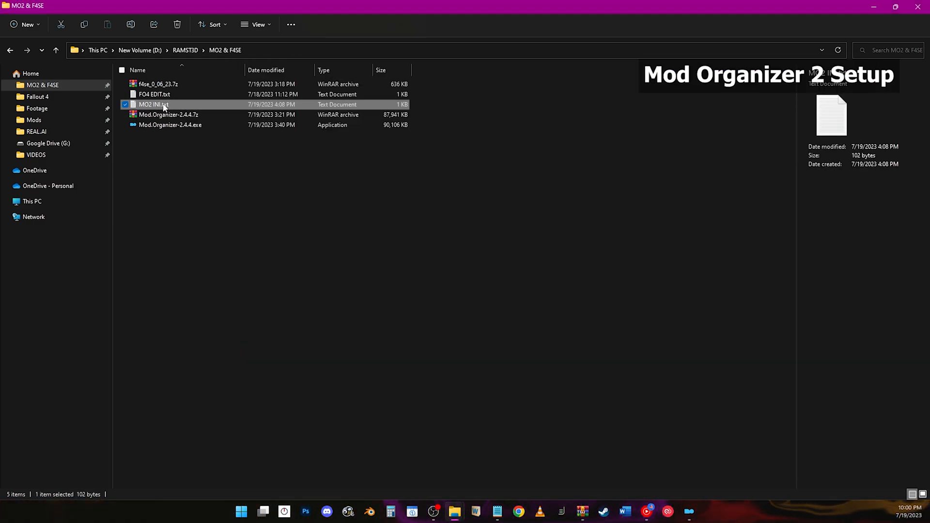
- Copy the [Archive] lines from MO2 INI.txt into the profile's fallout4custom.ini
double_click(153, 105)
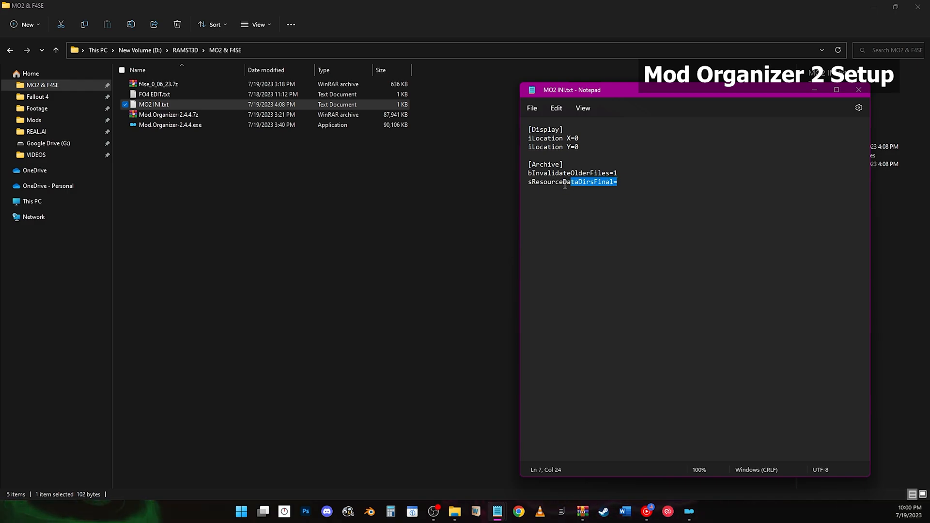
key("ctrl+a")
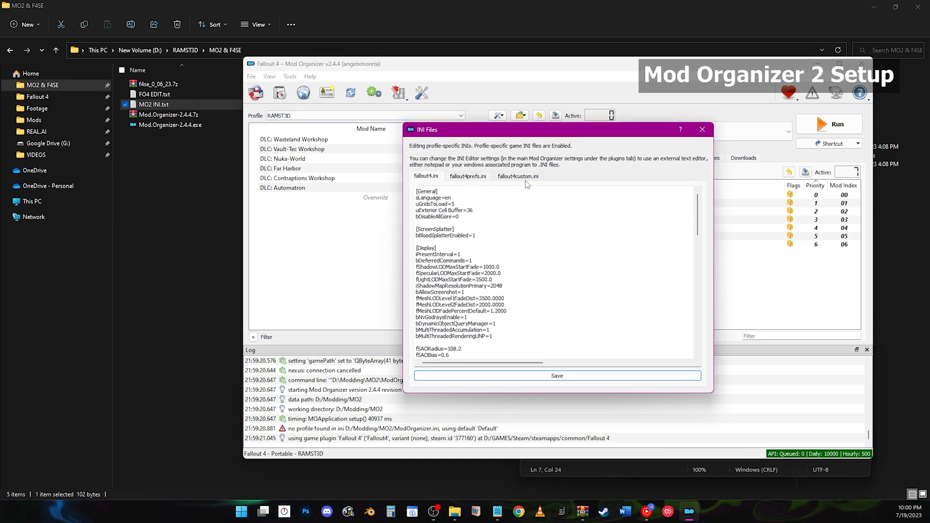
left_click(518, 176)
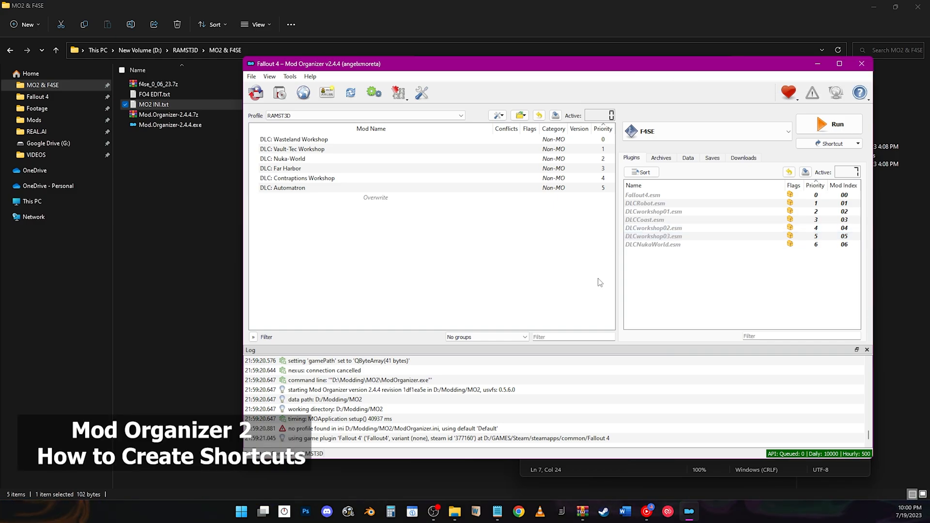
mouse_move(716, 74)
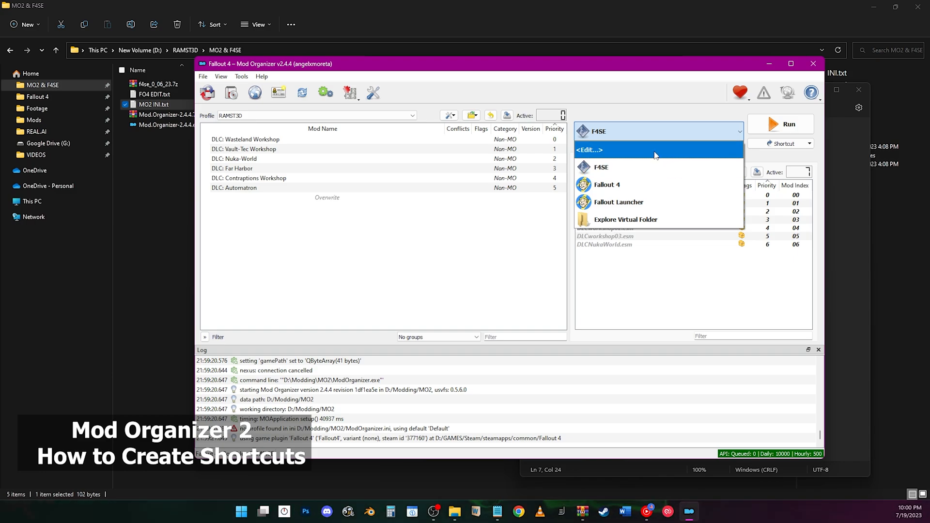
- Add f4se_loader.exe from the Fallout 4 folder as a new executable in the executables list
left_click(589, 150)
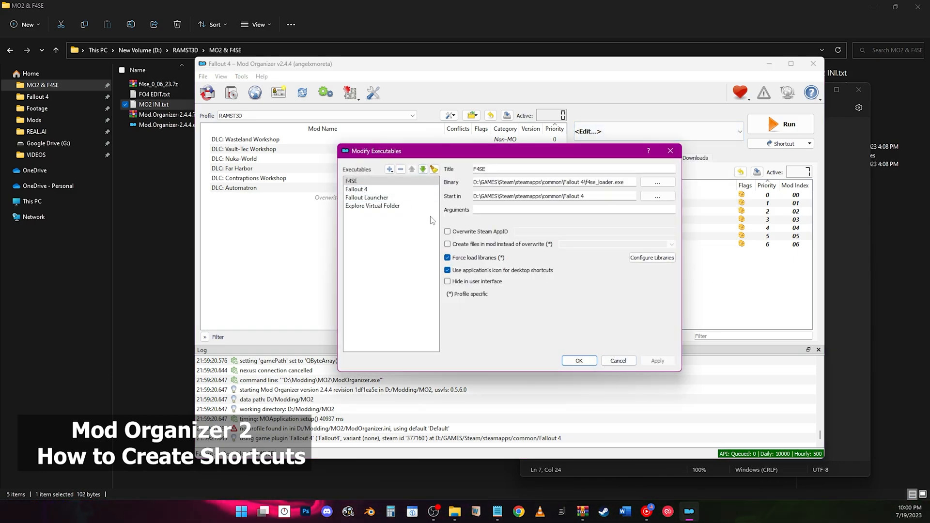
left_click(389, 169)
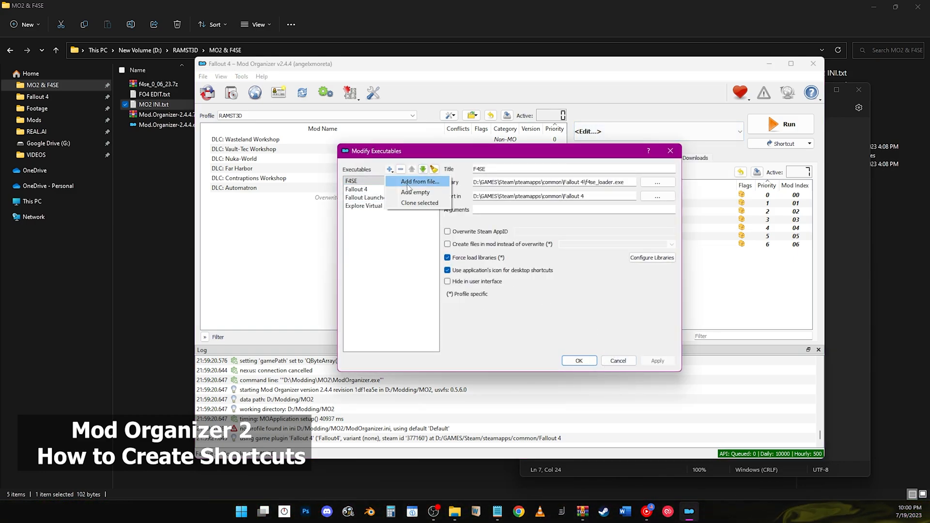
left_click(419, 182)
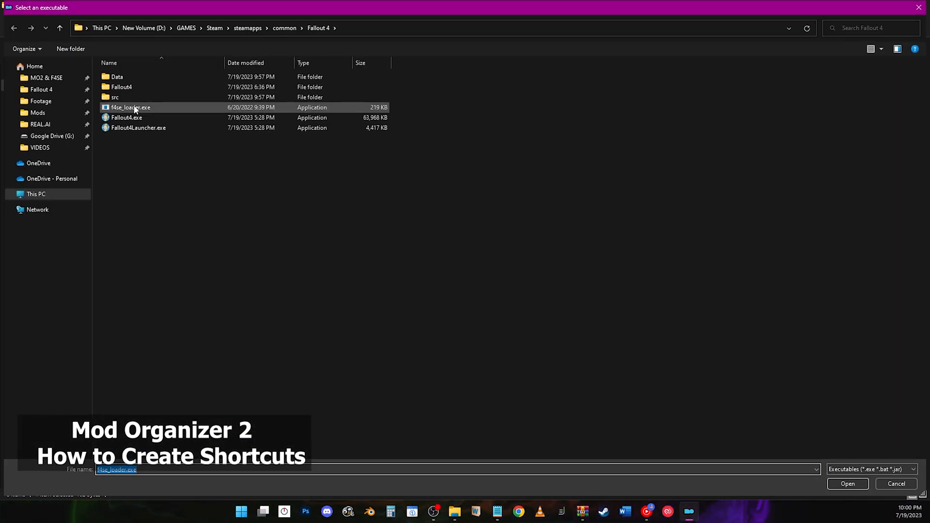
left_click(847, 483)
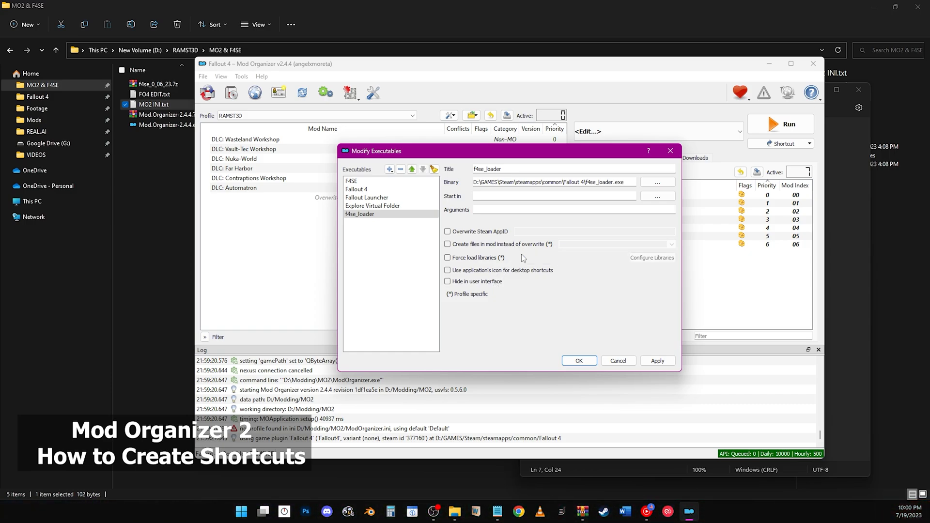
mouse_move(532, 274)
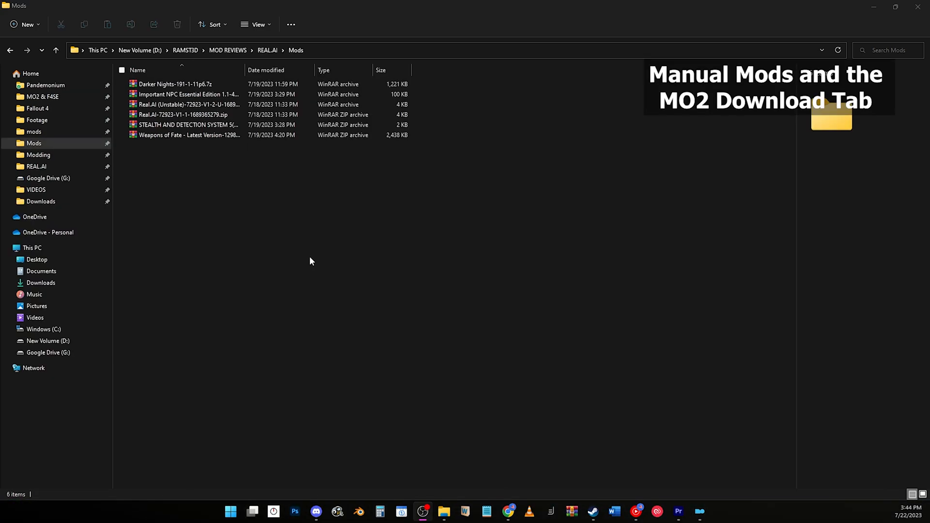
- Copy the six mod archives from the Mods folder into D:\Modding\MO2\downloads
key("ctrl+a")
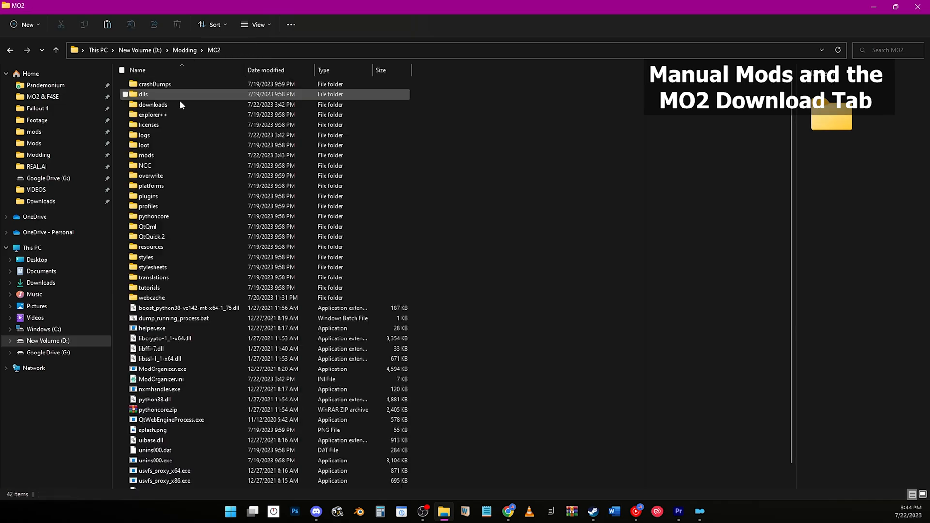
double_click(153, 105)
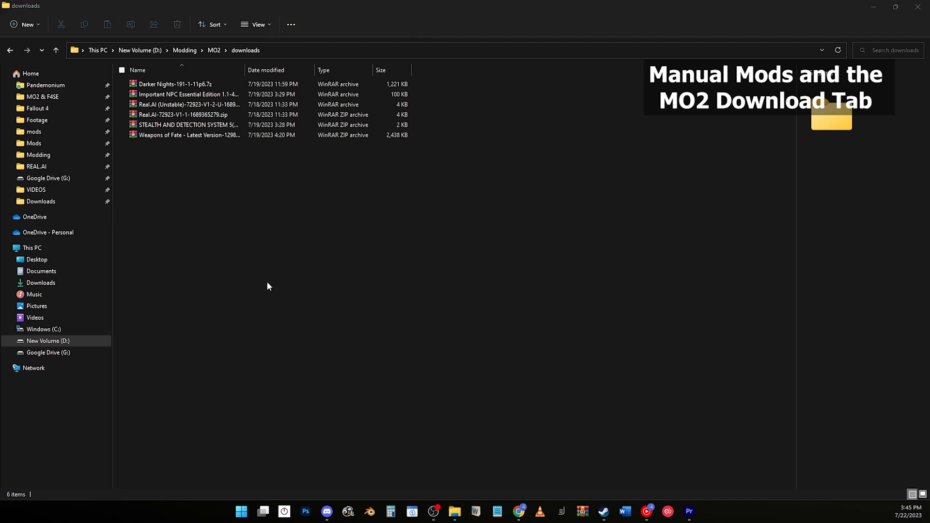
mouse_move(588, 299)
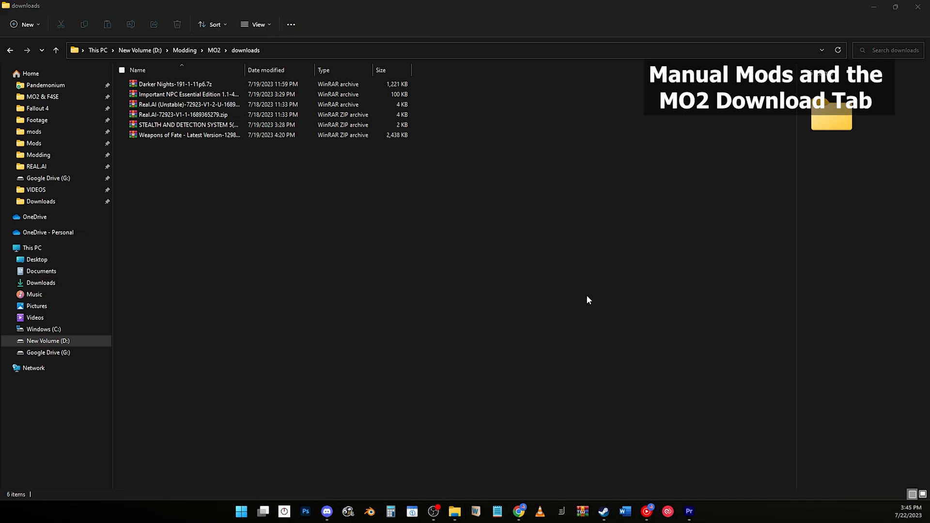